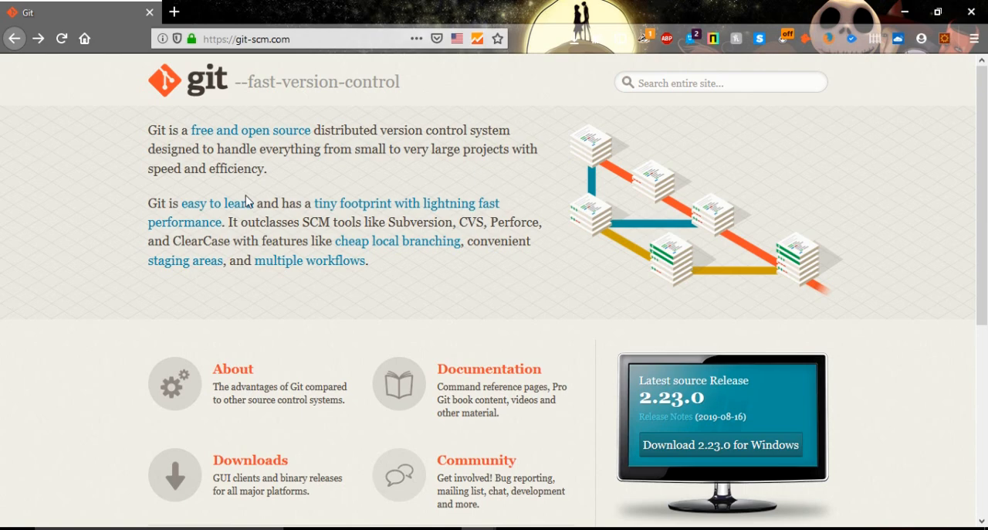
pyautogui.moveTo(371, 296)
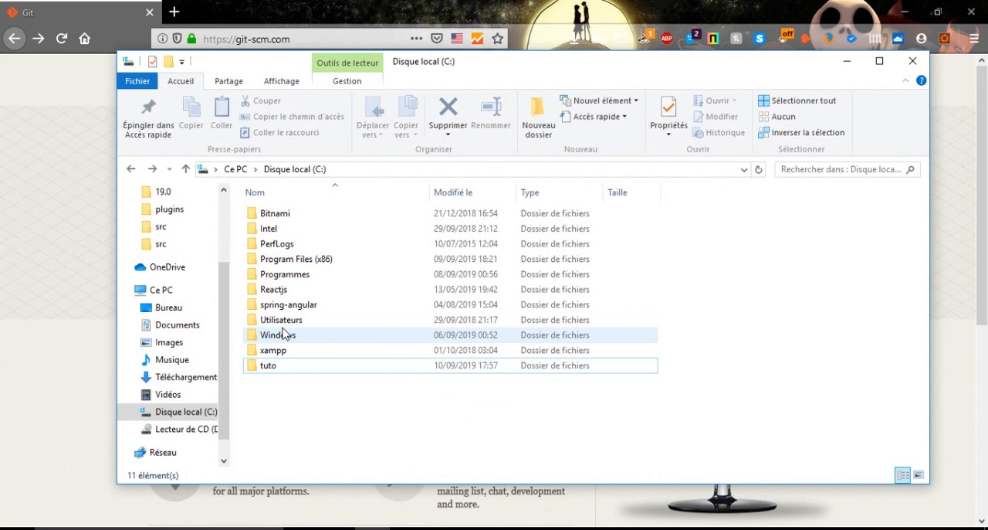
# - Open the tuto folder on the C: drive and show its context menu with Git entries
pyautogui.click(267, 364)
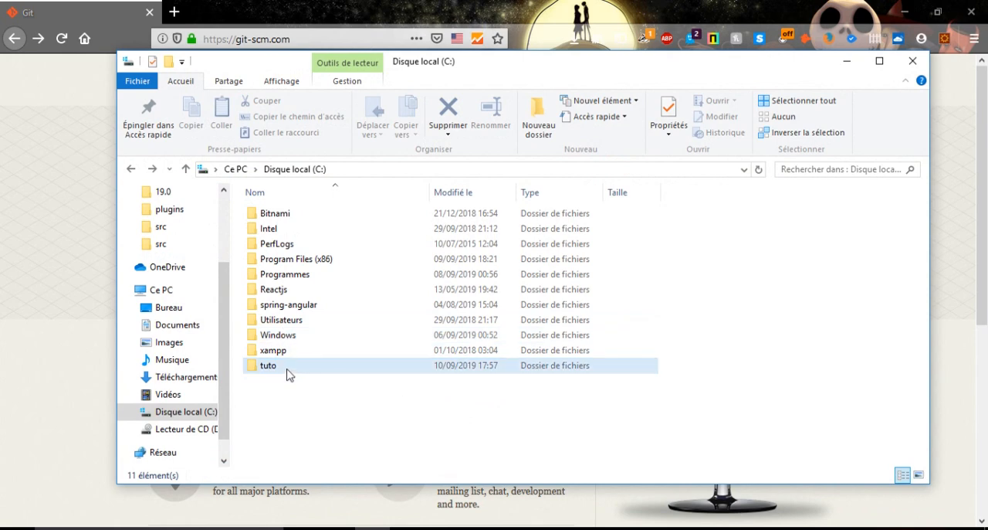
pyautogui.click(269, 366)
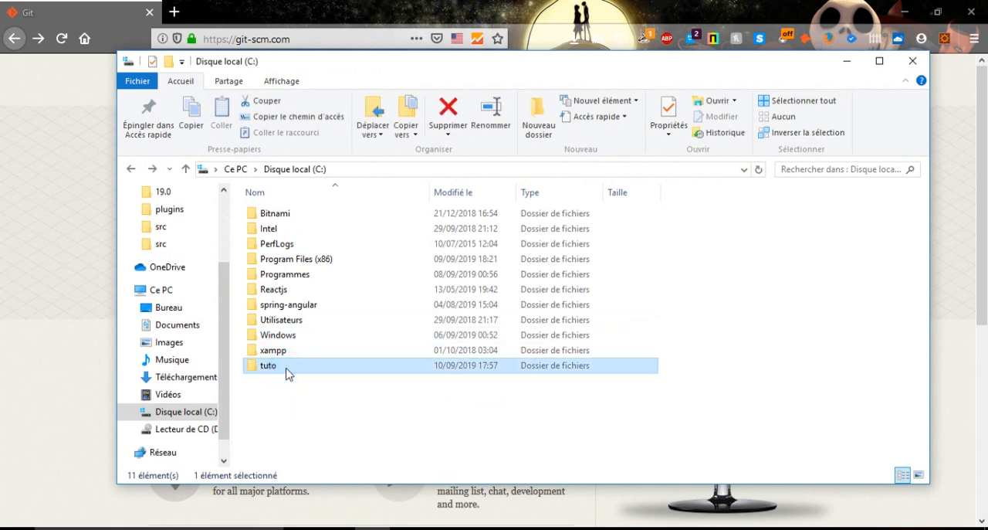
pyautogui.doubleClick(269, 365)
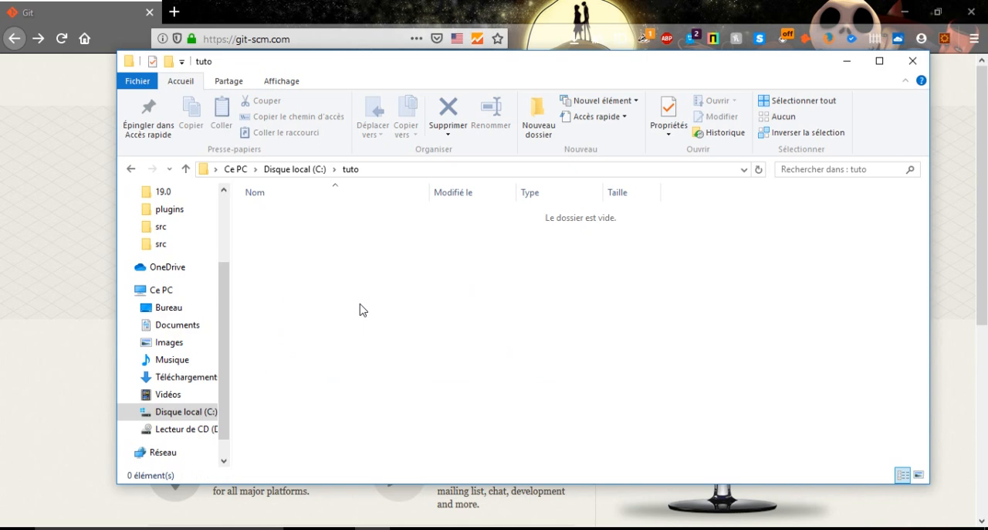
pyautogui.rightClick(364, 309)
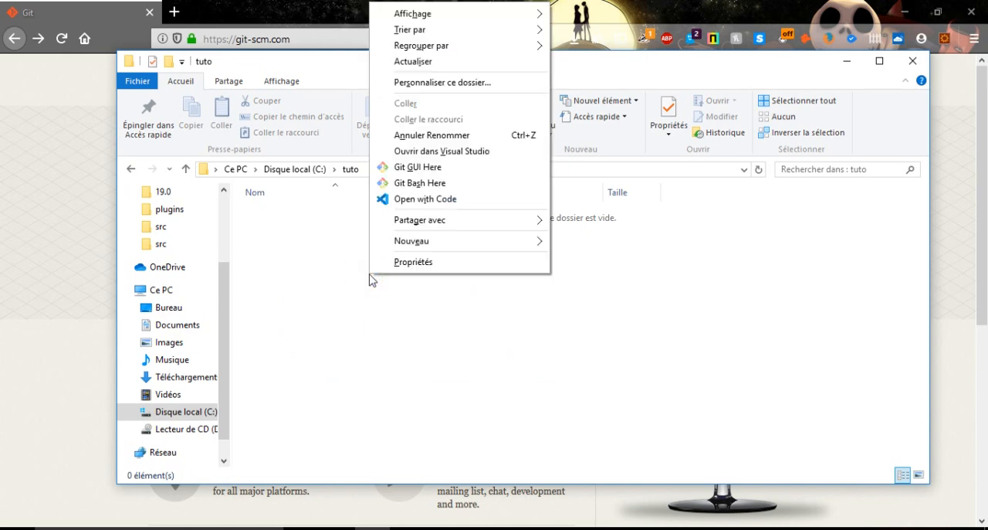
pyautogui.moveTo(437, 190)
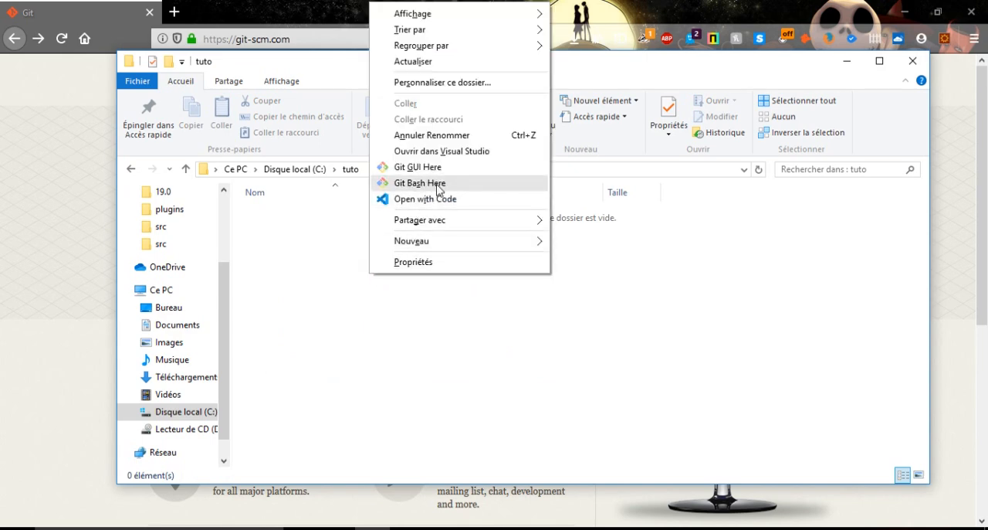
pyautogui.moveTo(414, 189)
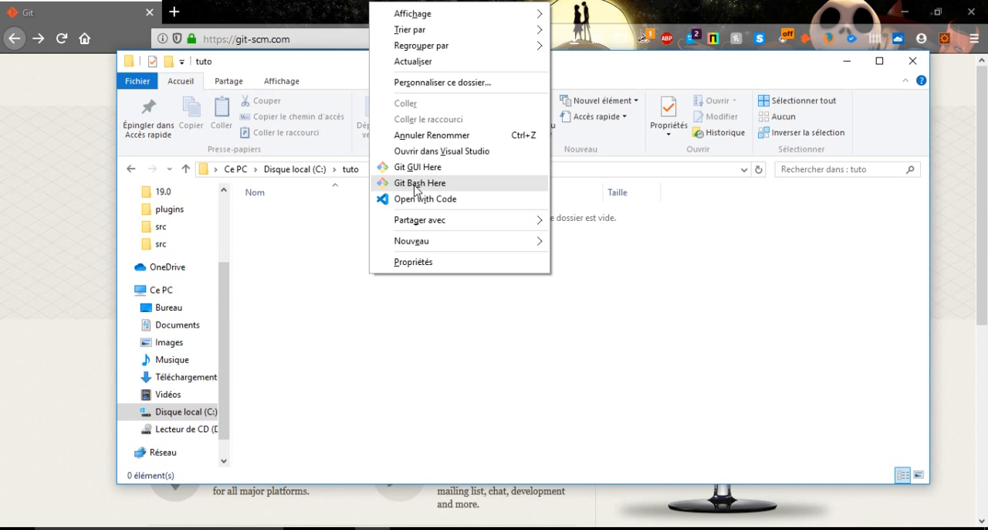
# - Launch Git Bash Here from the context menu, opening a terminal in /c/tuto
pyautogui.click(419, 183)
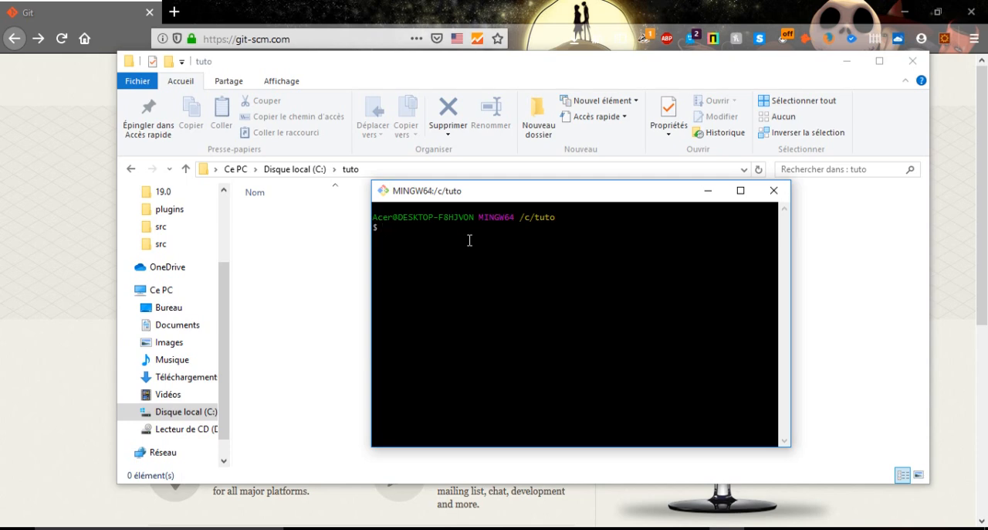
pyautogui.moveTo(525, 245)
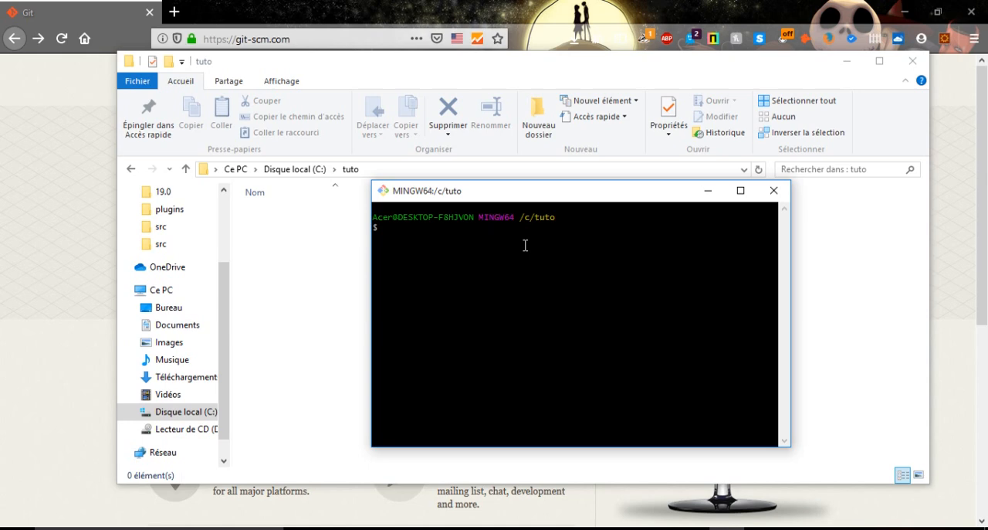
# - Create a demo folder with mkdir and change into C:/tuto/demo
pyautogui.write('mkdir demo')
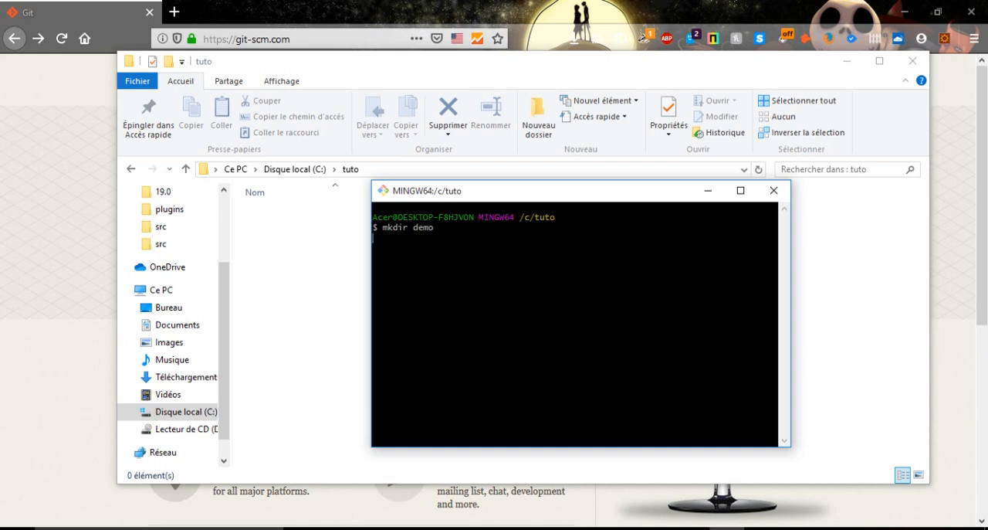
pyautogui.press('Return')
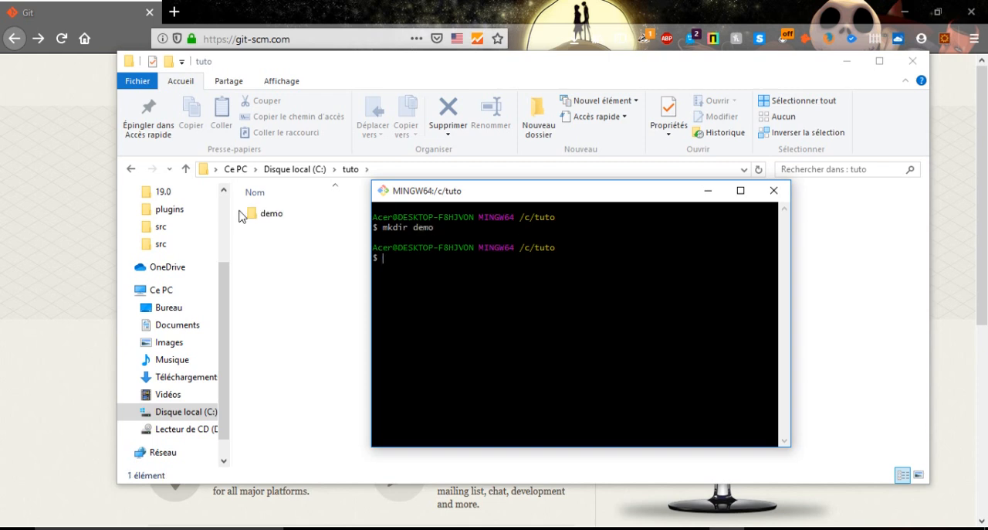
pyautogui.write('cd')
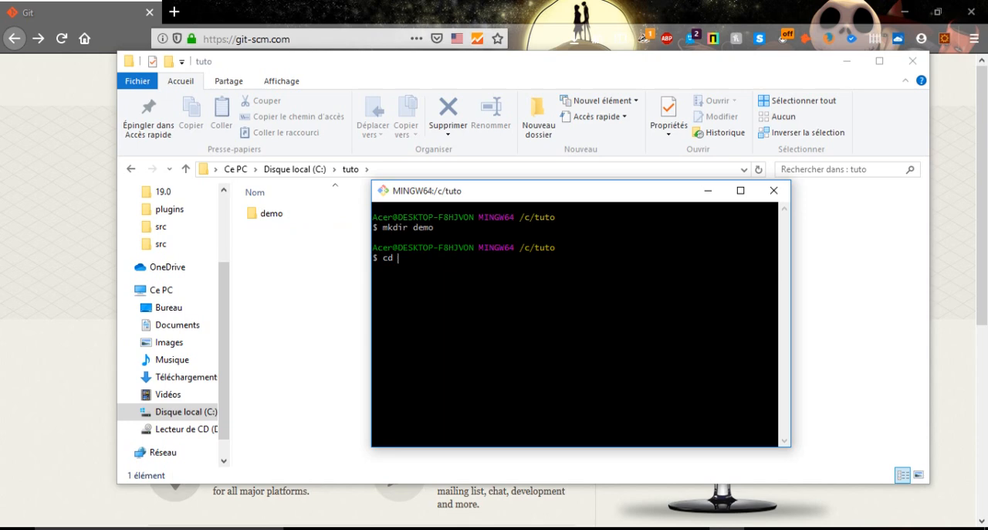
pyautogui.write('demo')
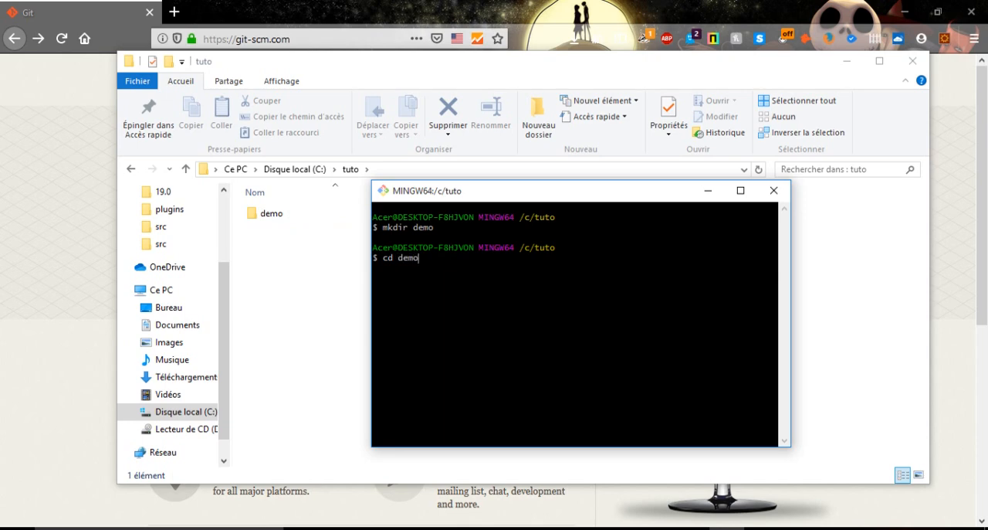
pyautogui.press('Return')
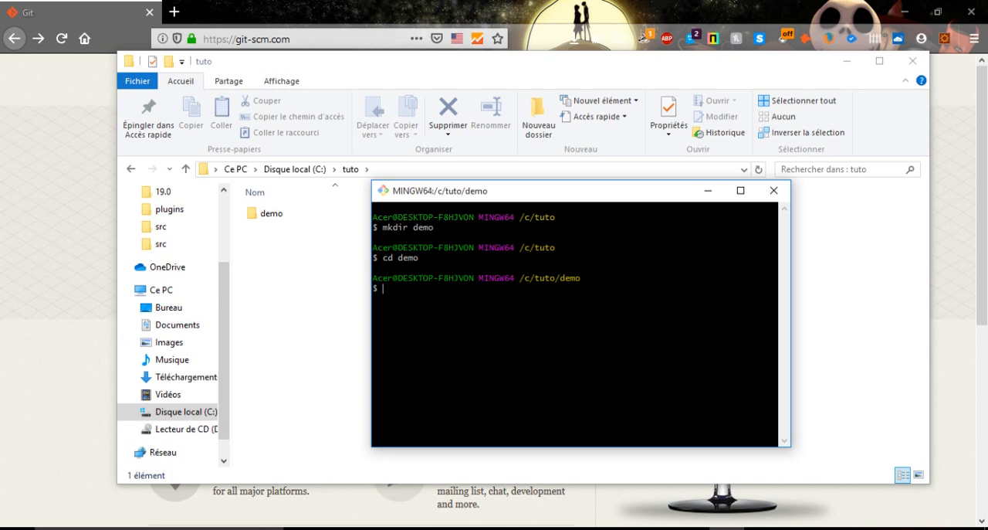
# - Run git init to make C:/tuto/demo an empty repository on master
pyautogui.write('git')
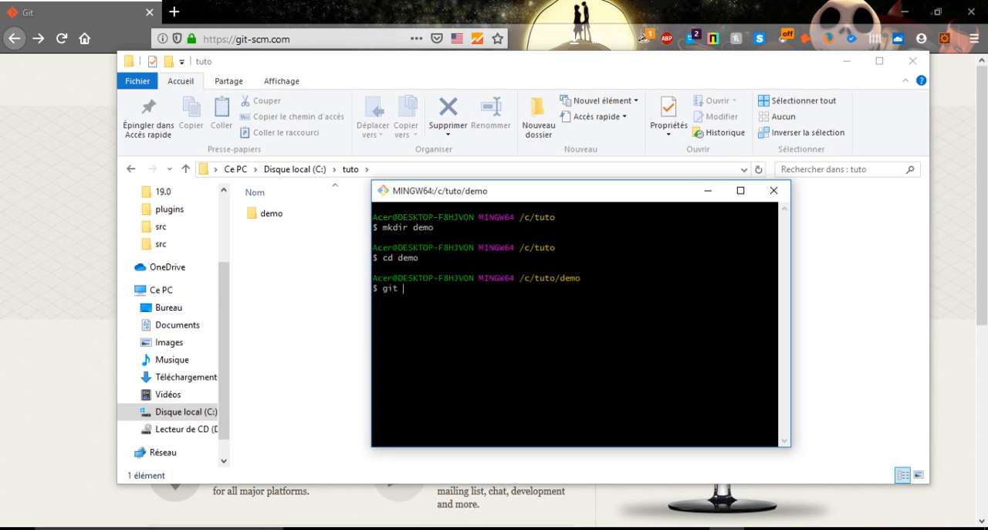
pyautogui.write('init')
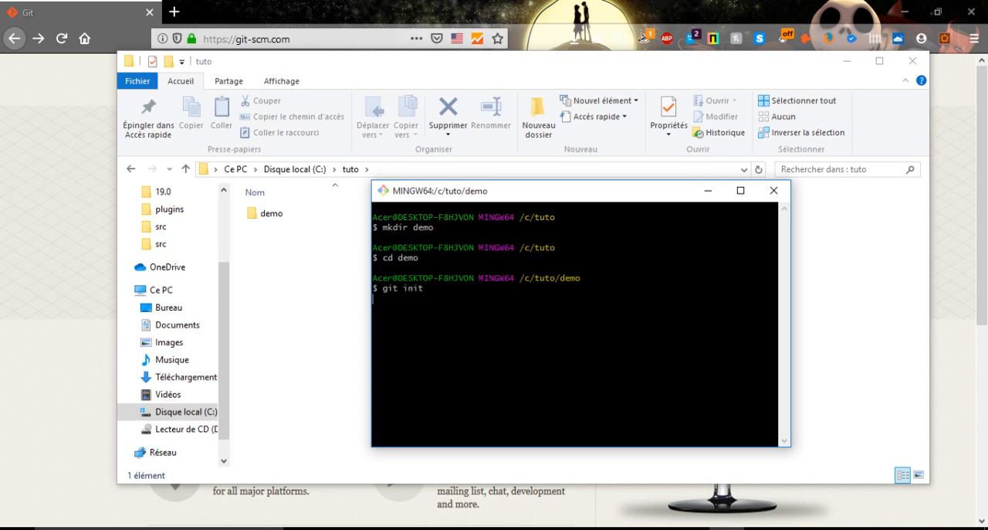
pyautogui.press('Return')
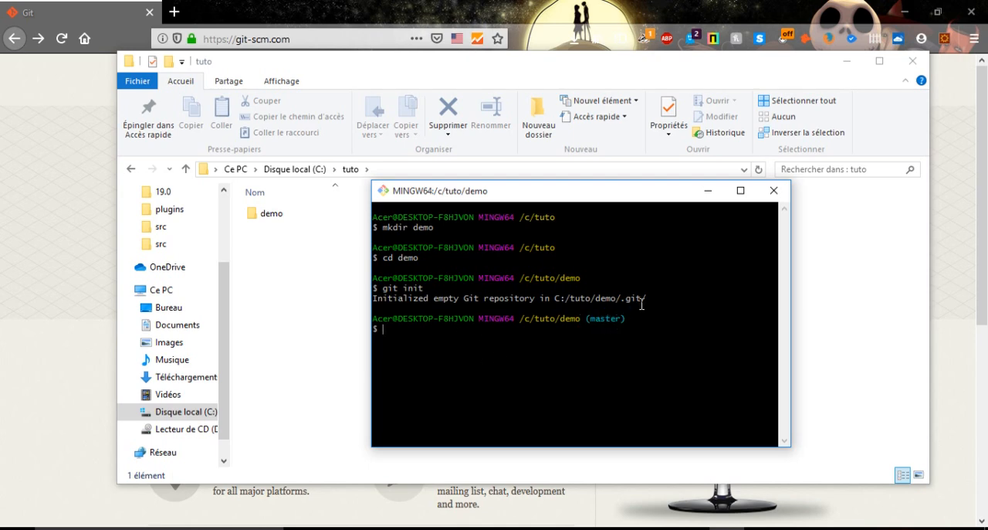
pyautogui.moveTo(649, 317)
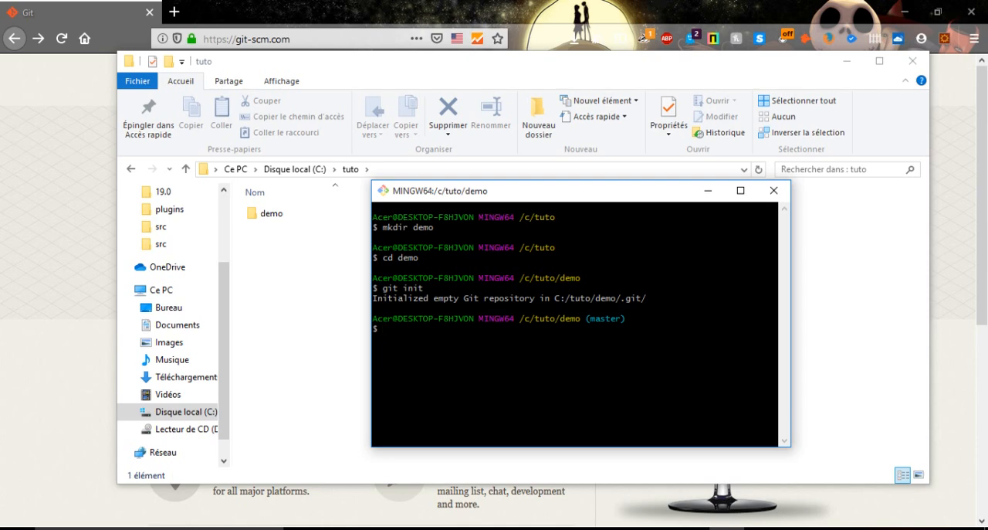
# - Return to C:/tuto and try rm -f demo, which fails with 'Is a directory'
pyautogui.write('cd ..')
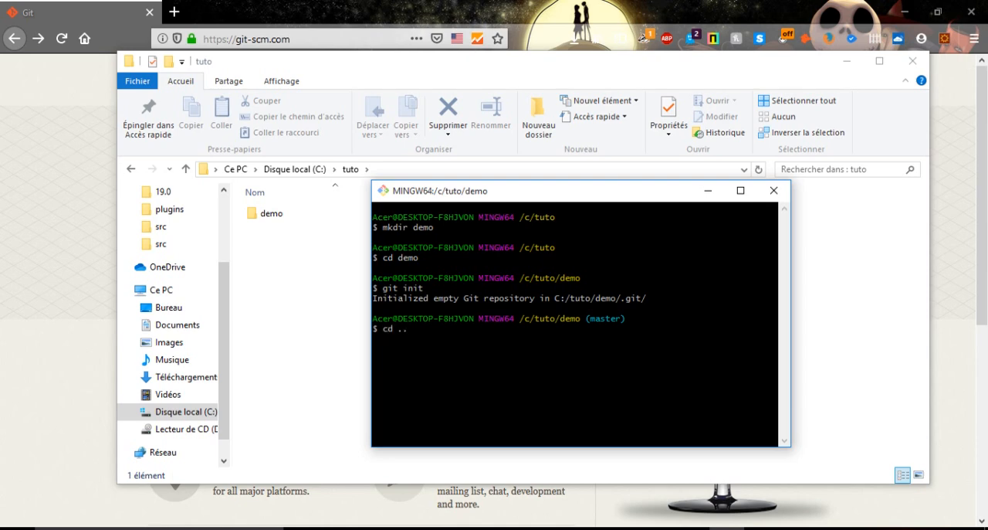
pyautogui.press('Return')
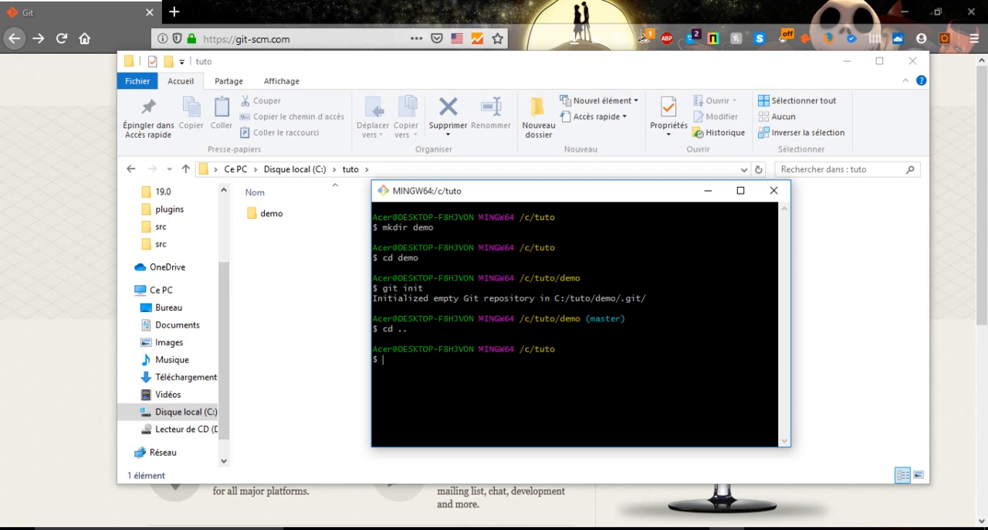
pyautogui.write('rm -')
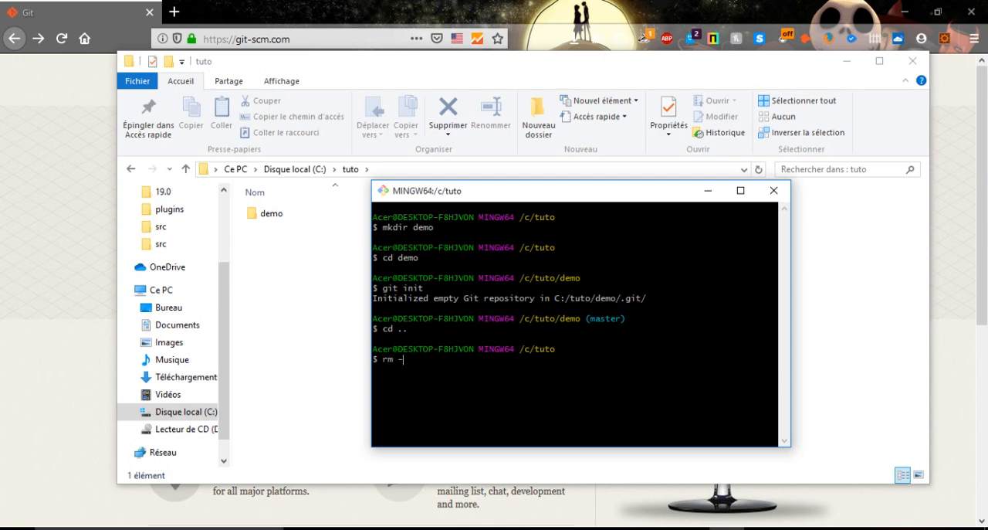
pyautogui.write('f')
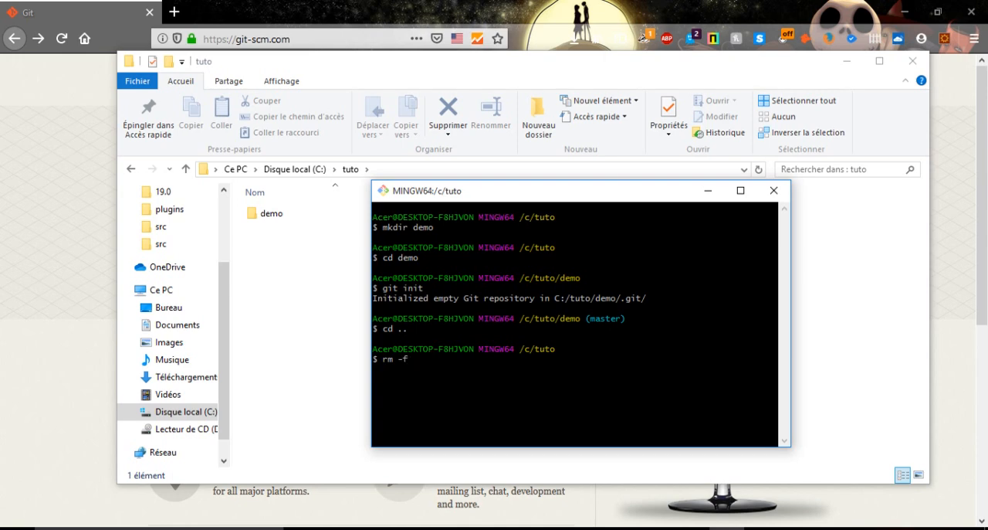
pyautogui.write('demo')
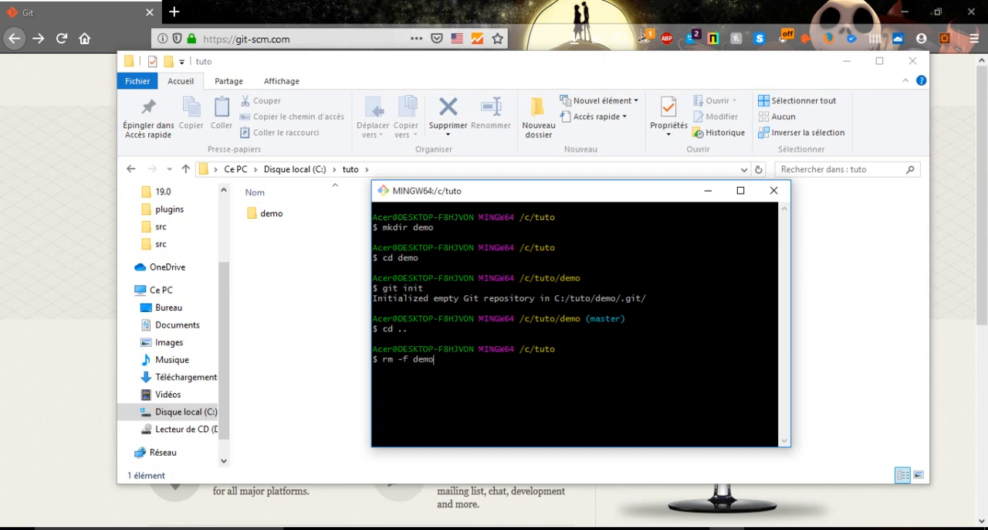
pyautogui.press('Return')
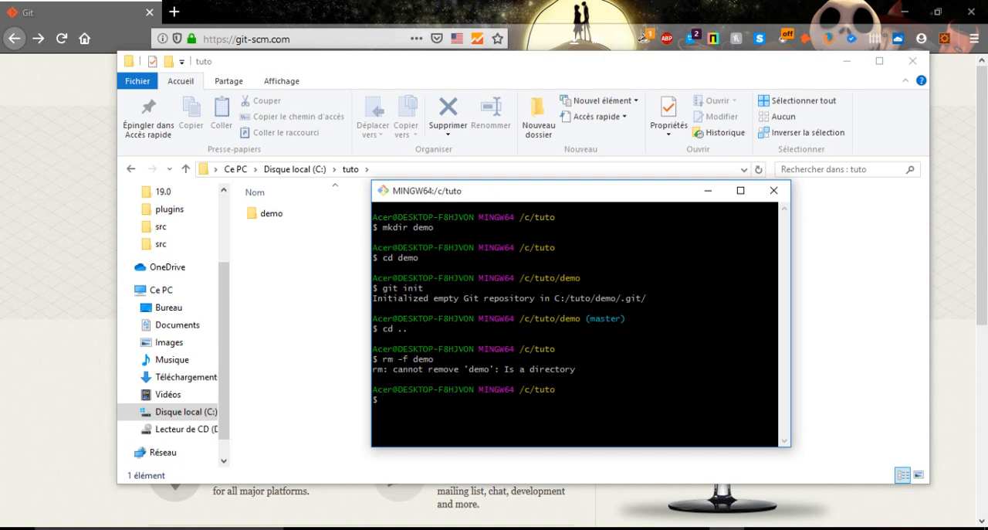
# - Create a new repository named demo2 with git init demo2
pyautogui.write('git i')
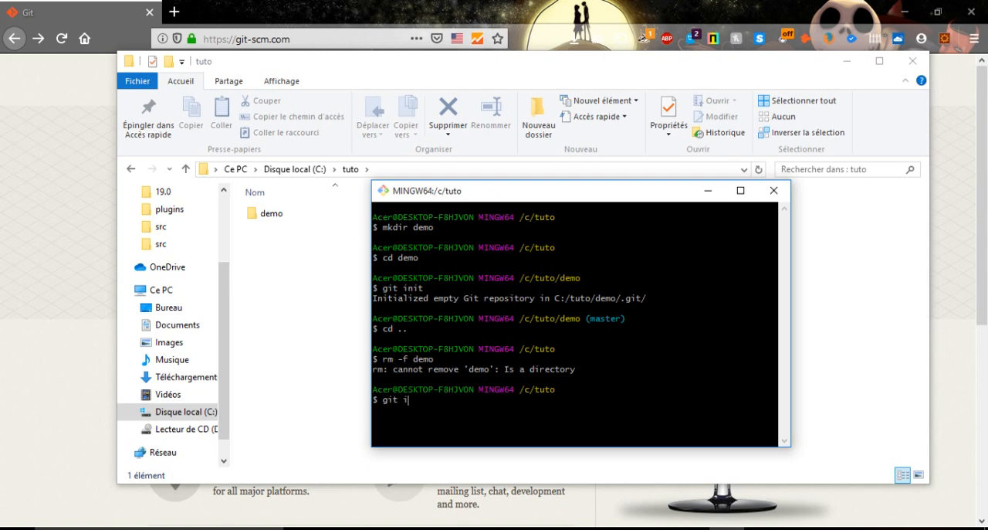
pyautogui.write('nit')
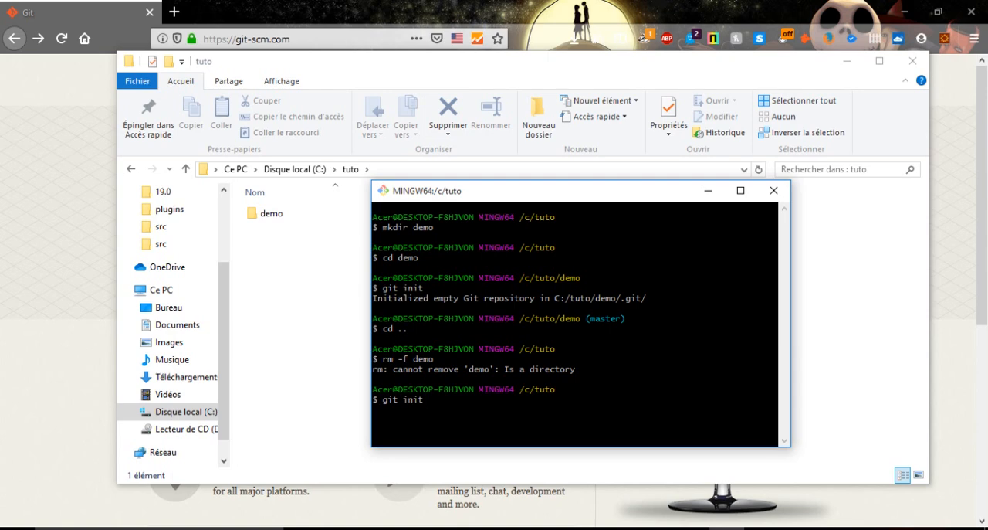
pyautogui.write('demo2')
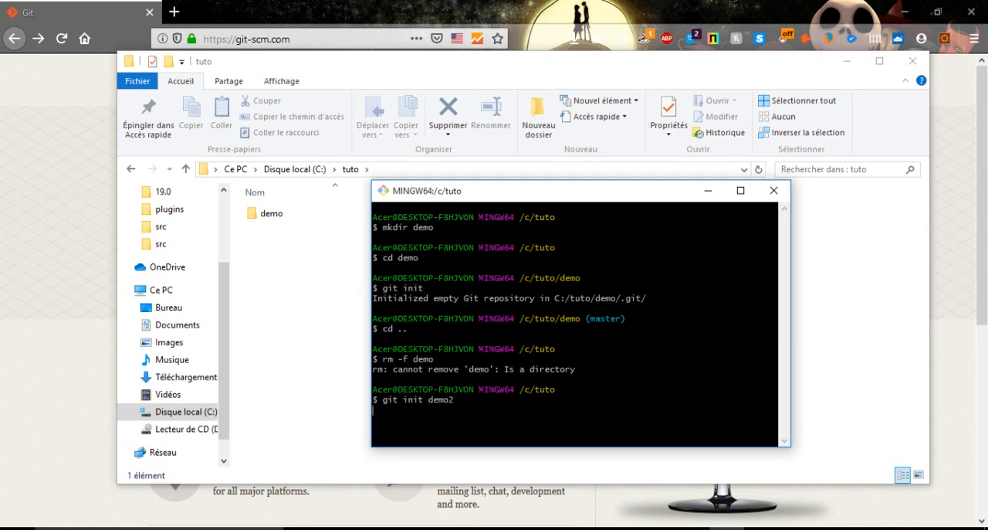
pyautogui.press('Return')
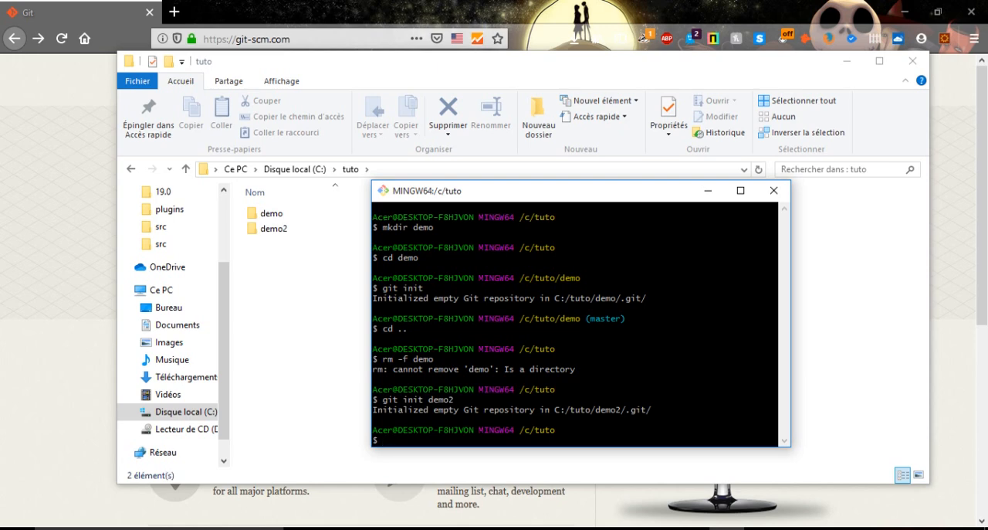
# - Change the working directory into the demo2 repository
pyautogui.write('cd')
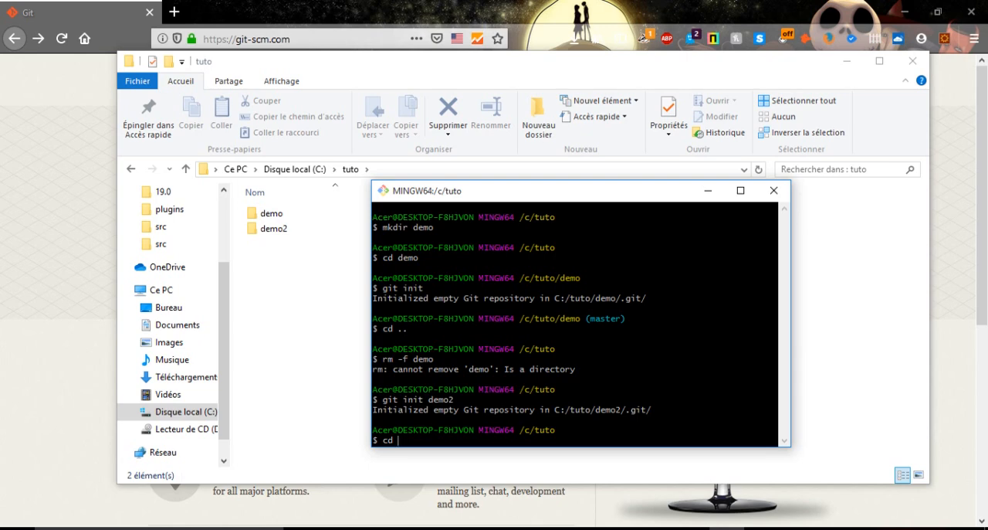
pyautogui.write('dem')
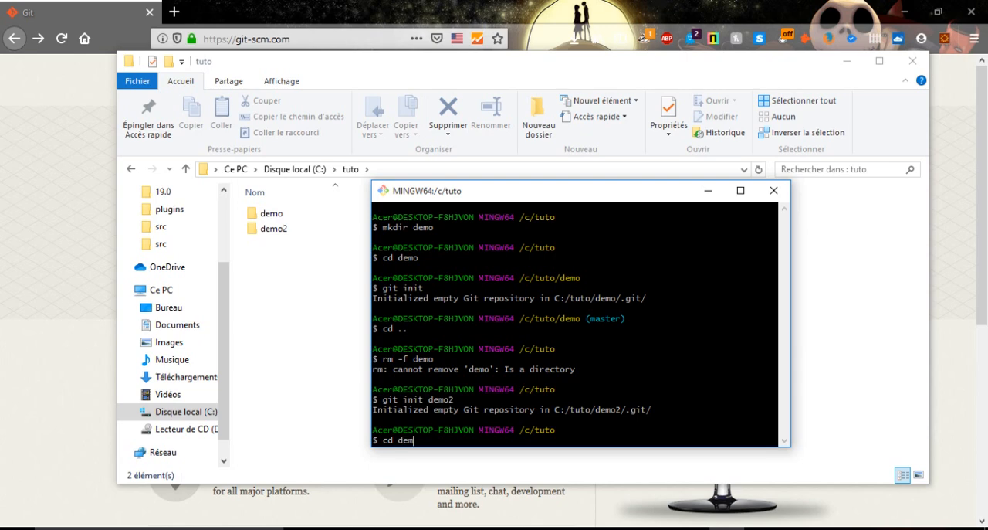
pyautogui.write('o2')
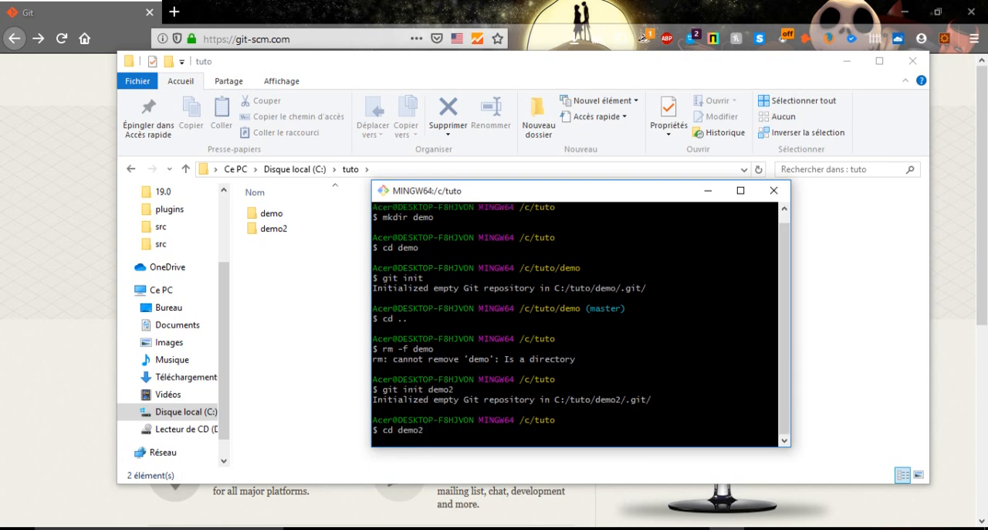
pyautogui.press('Return')
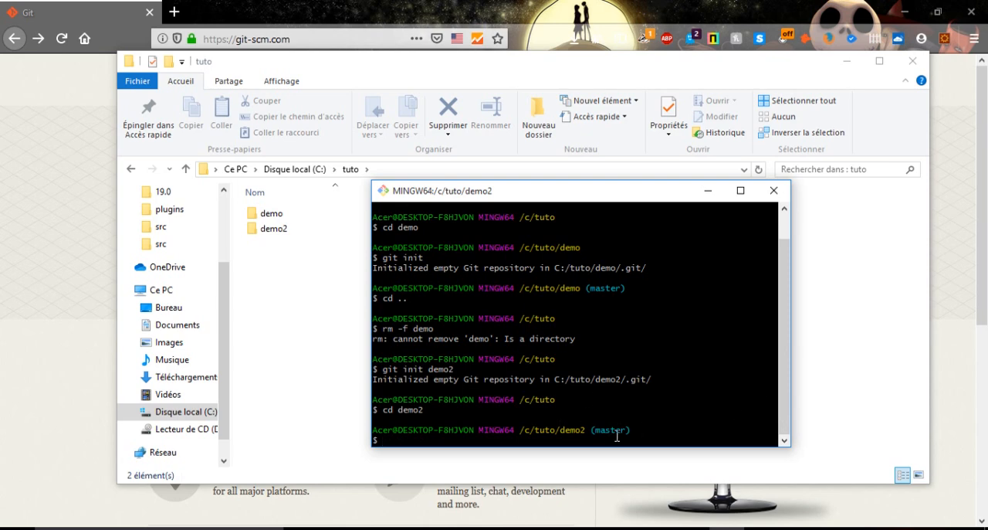